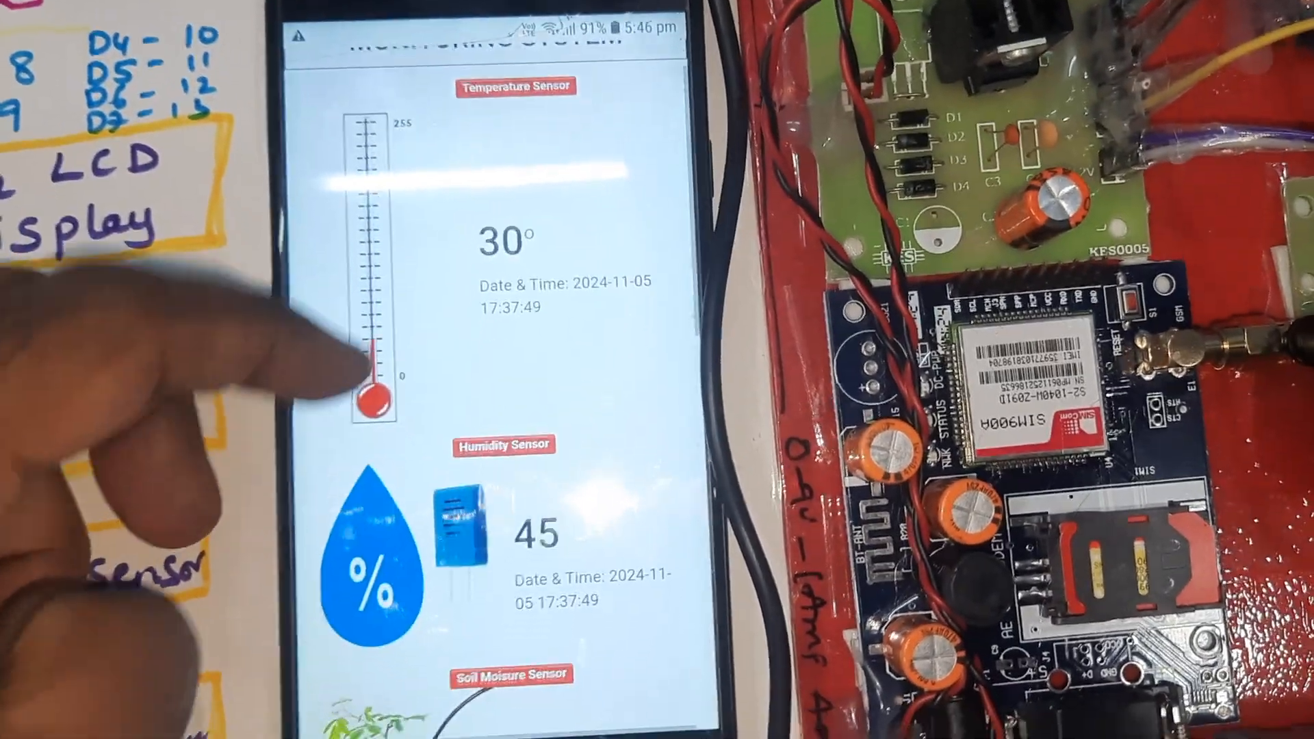
pyautogui.scroll(-3)
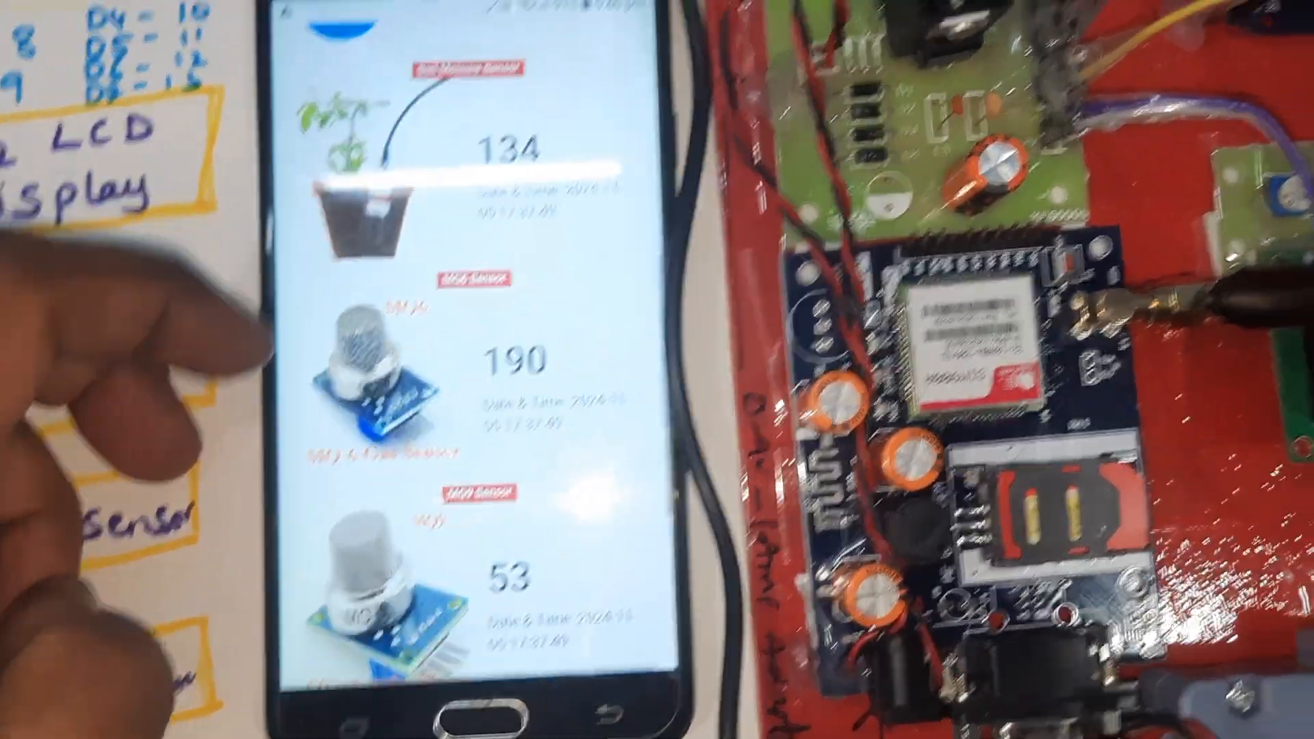
pyautogui.scroll(-3)
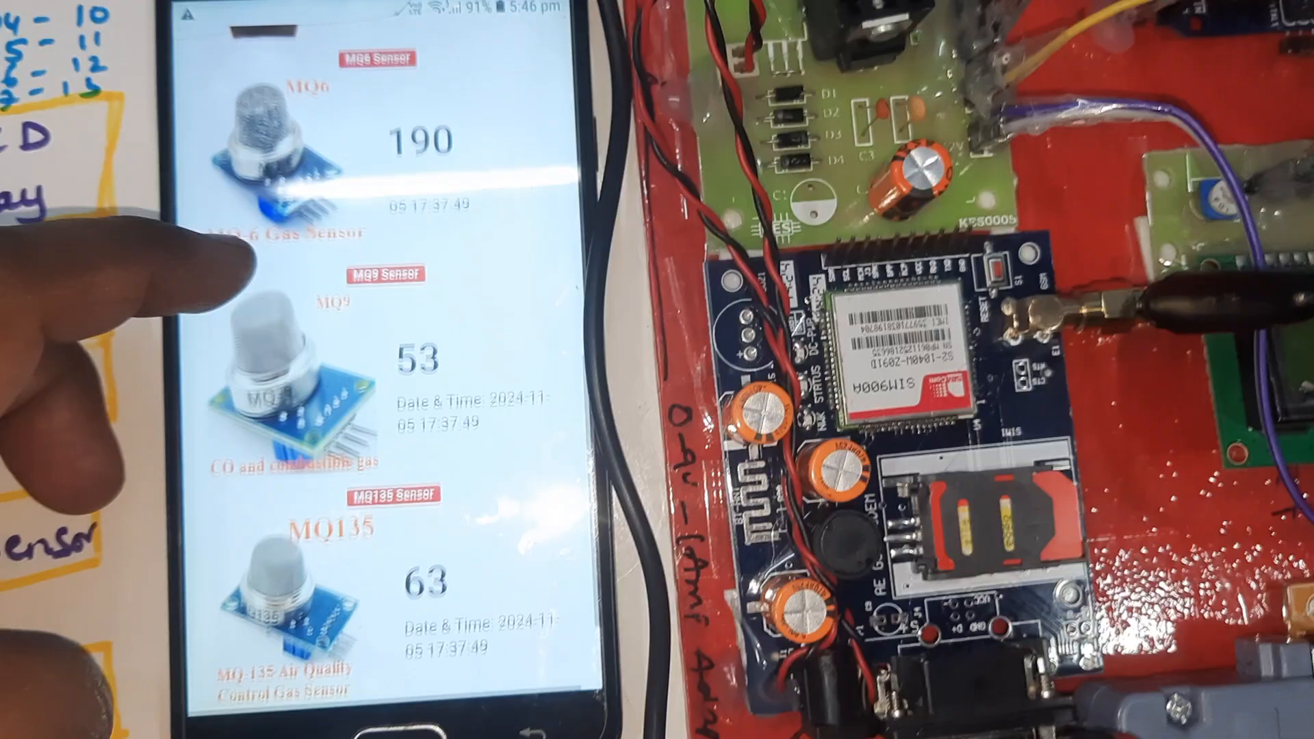
pyautogui.scroll(-3)
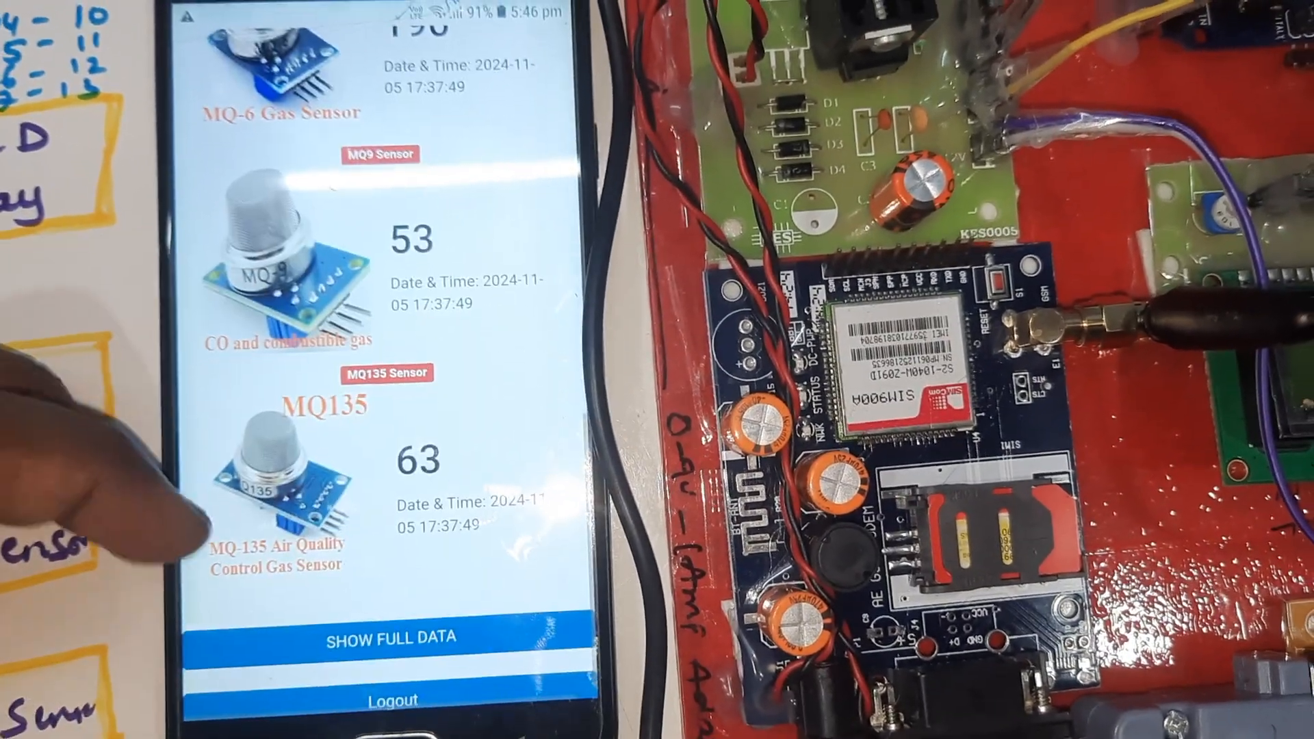